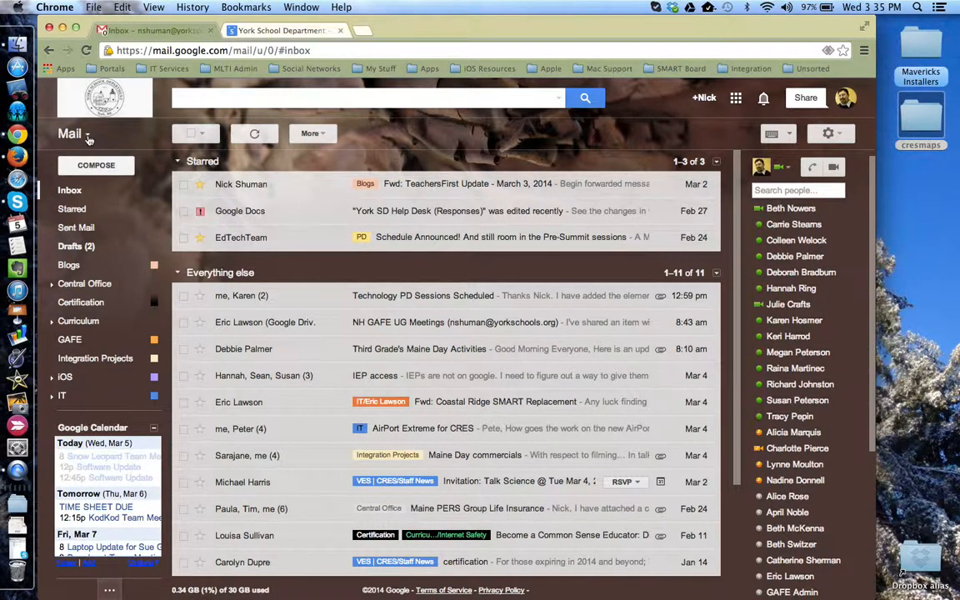
Switch from Mail to Tasks so the Tasks list opens over the inbox
left_click(77, 133)
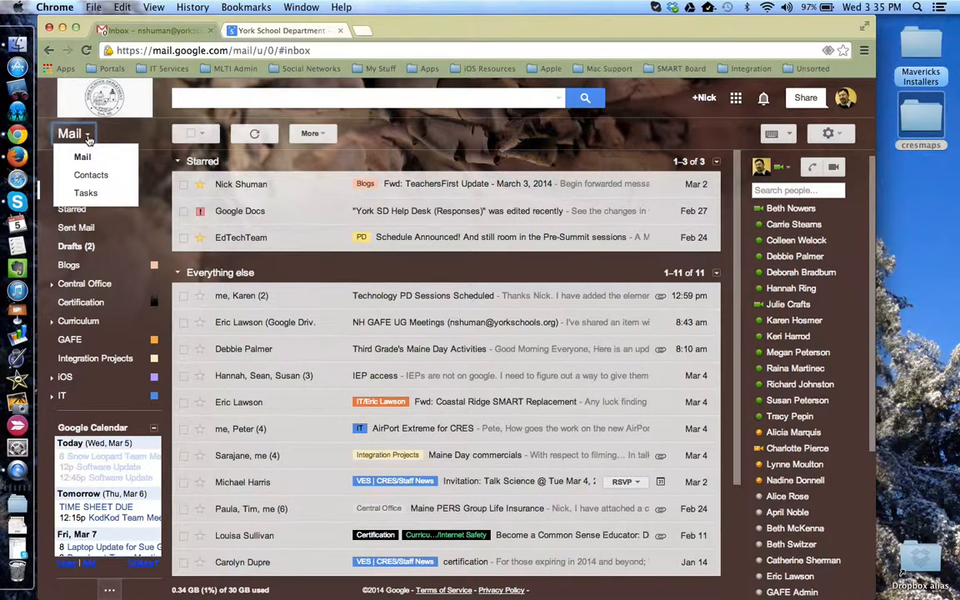
mouse_move(86, 193)
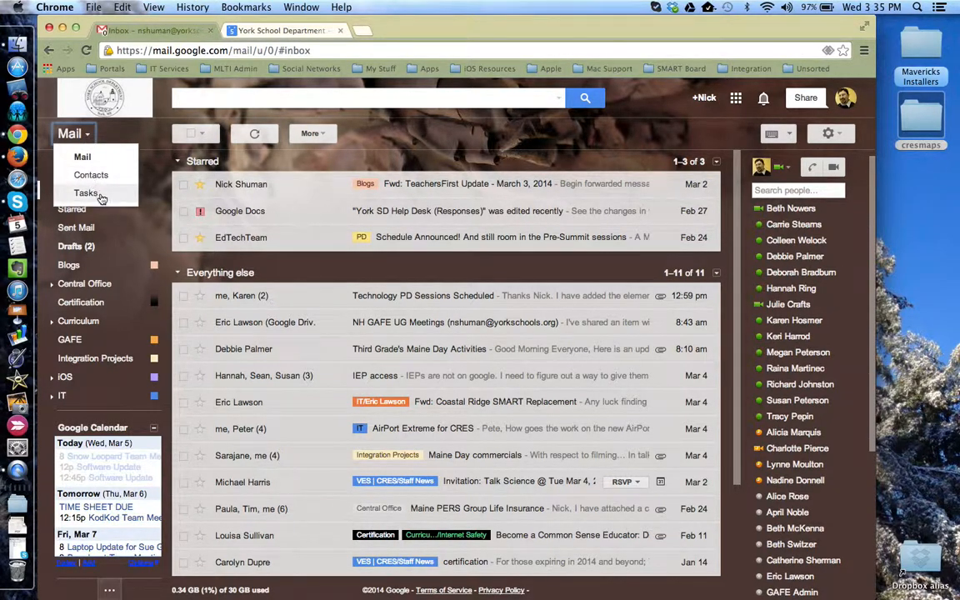
left_click(87, 193)
type("Remember to draft n")
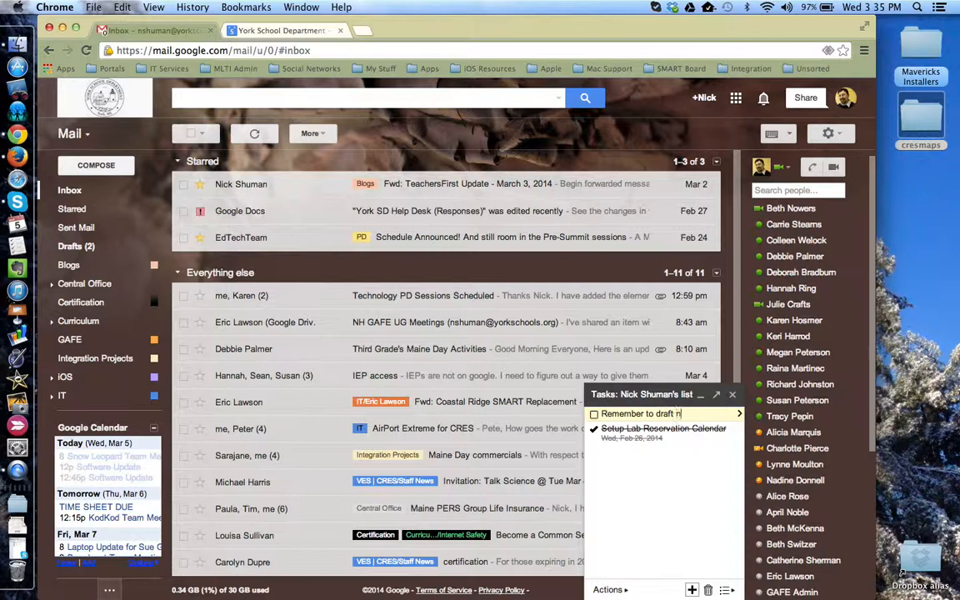
Finish typing the new task 'Remember to draft newsletter' at the top of the list
type("ewsletter")
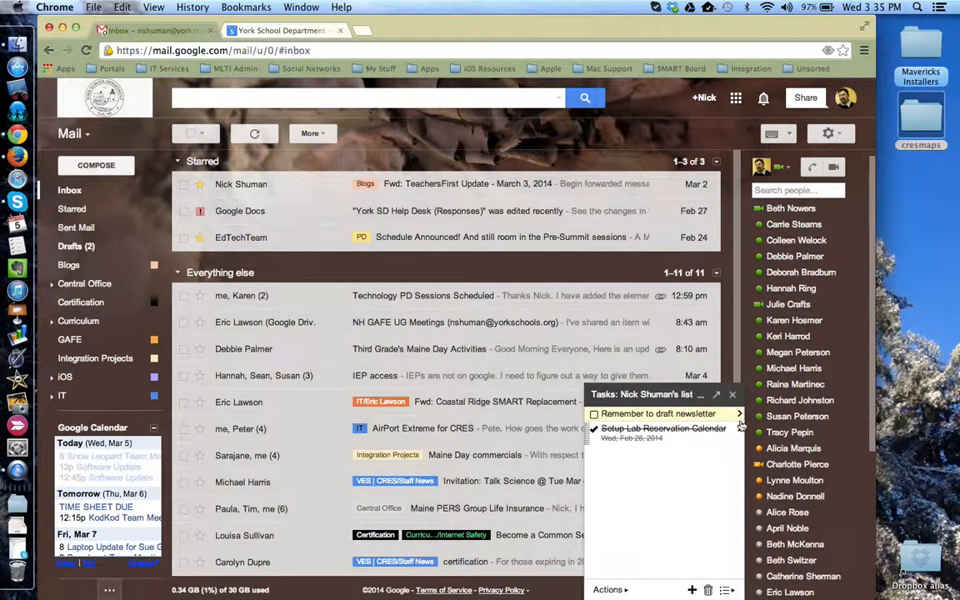
mouse_move(740, 413)
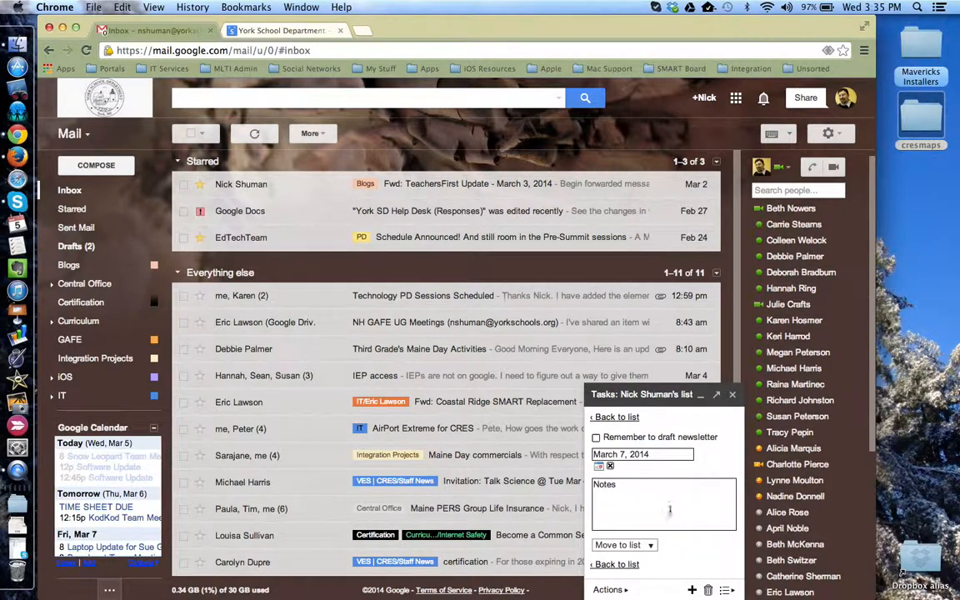
Add the note 'add a link to the field trip flyer' to the newsletter task and return to the list
type("add")
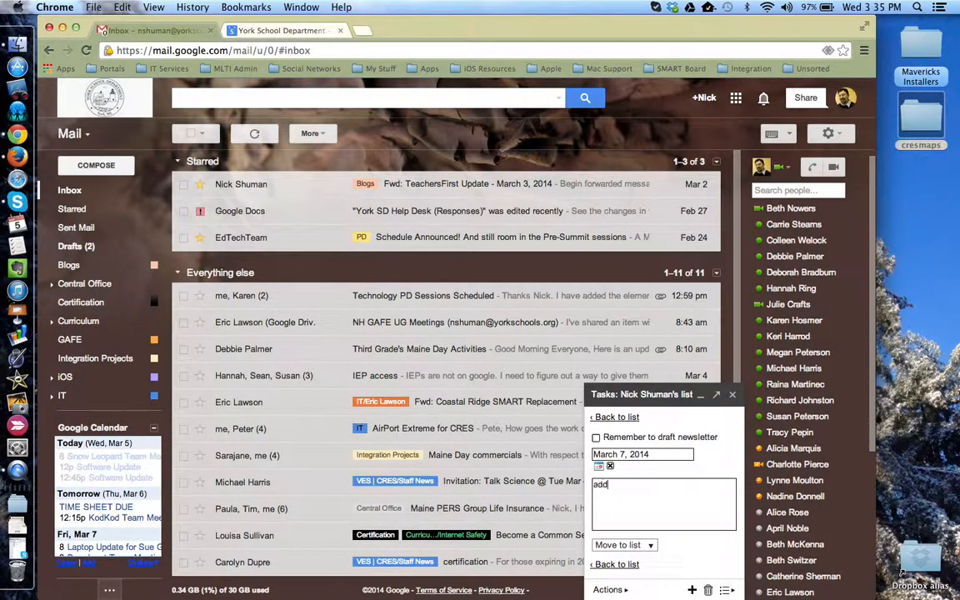
type("a link")
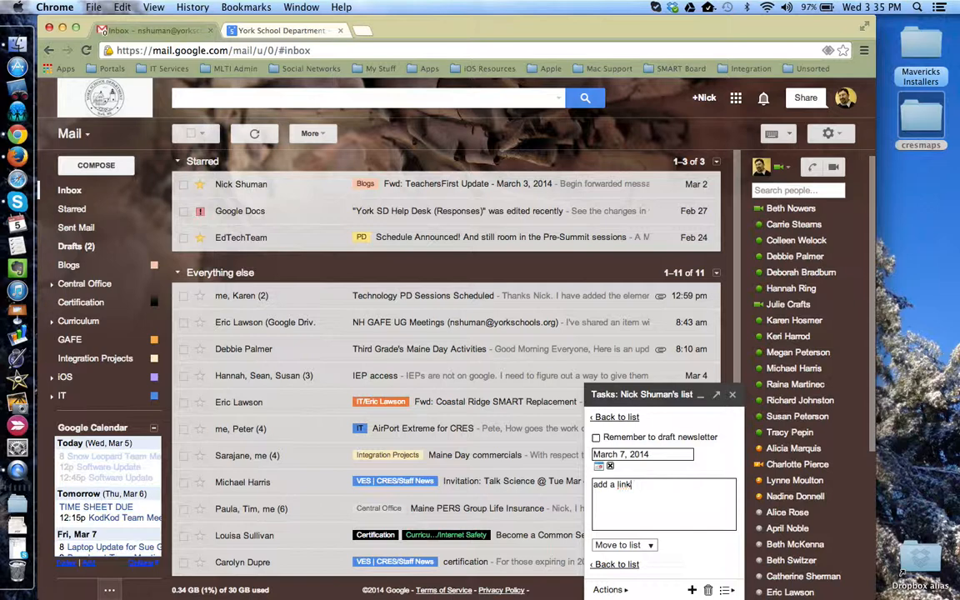
type("to the field")
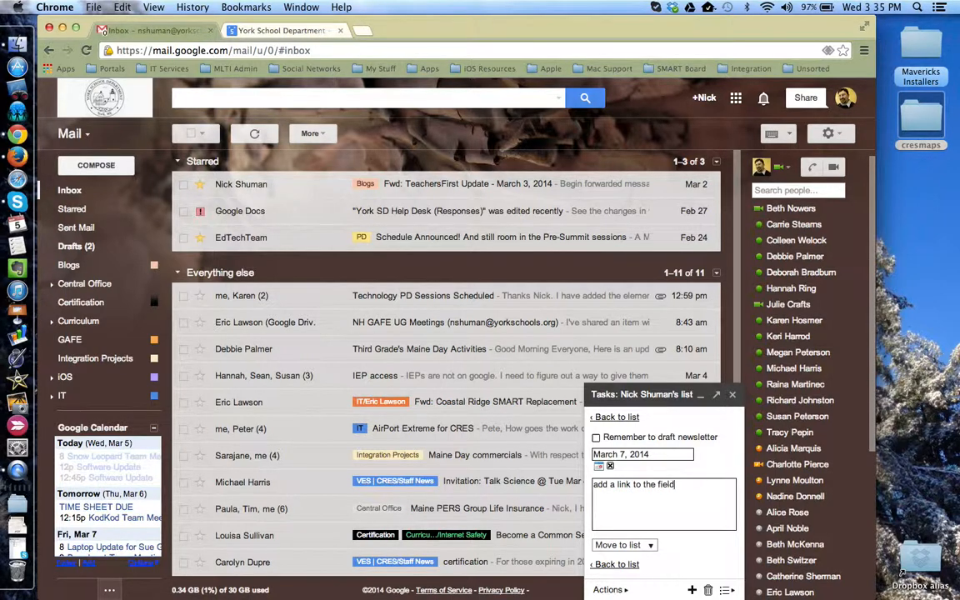
type("trip flyer")
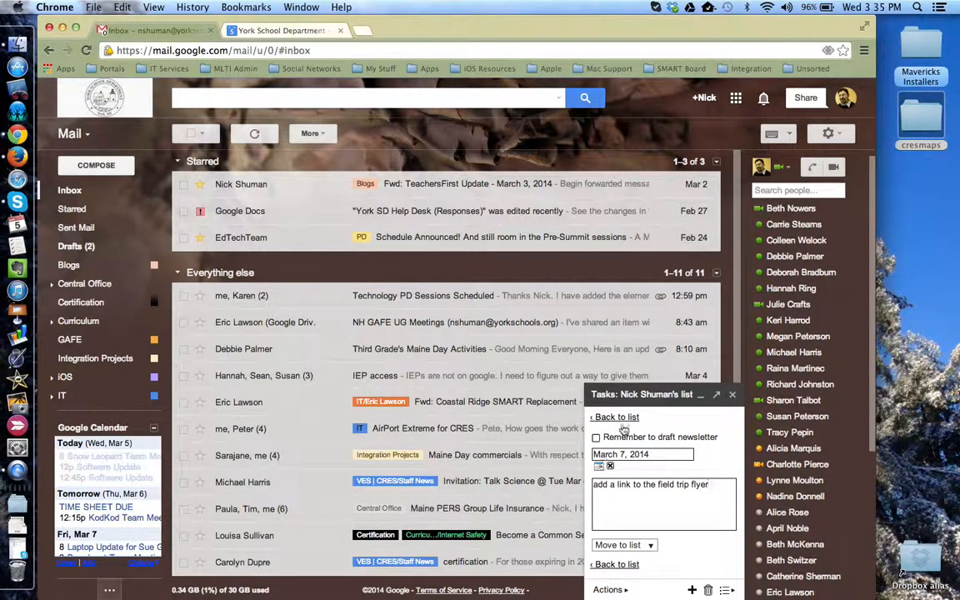
left_click(620, 507)
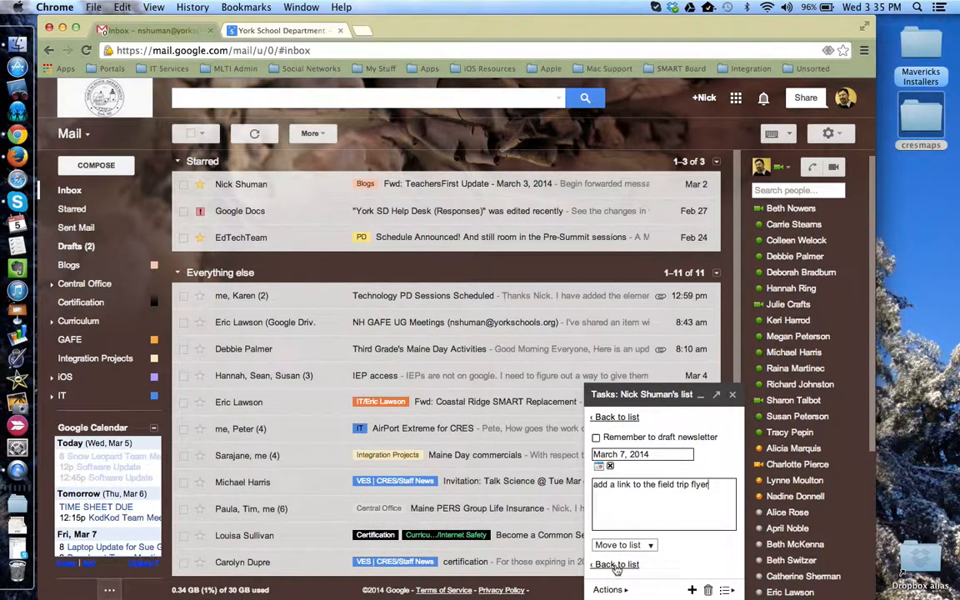
left_click(617, 563)
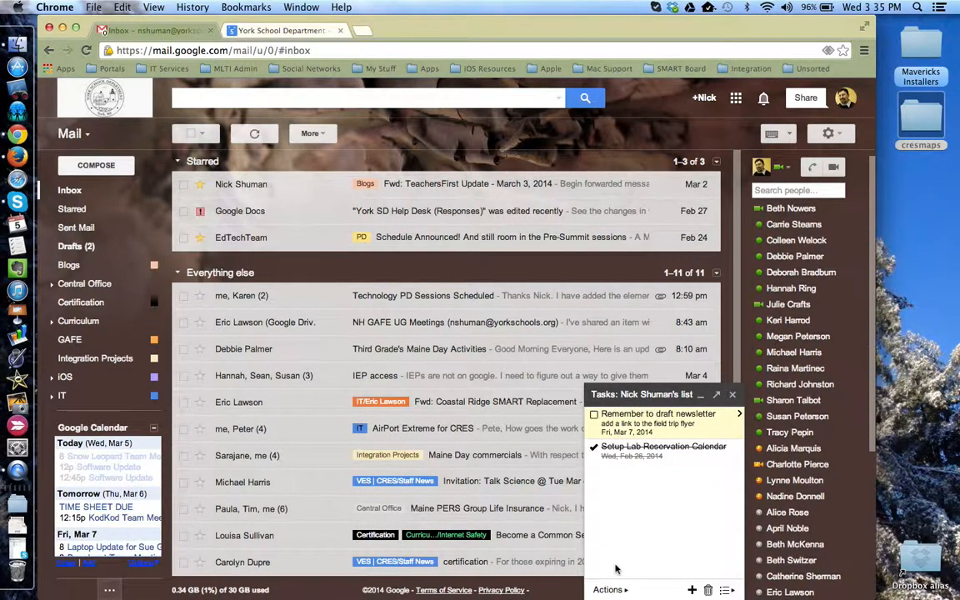
mouse_move(586, 427)
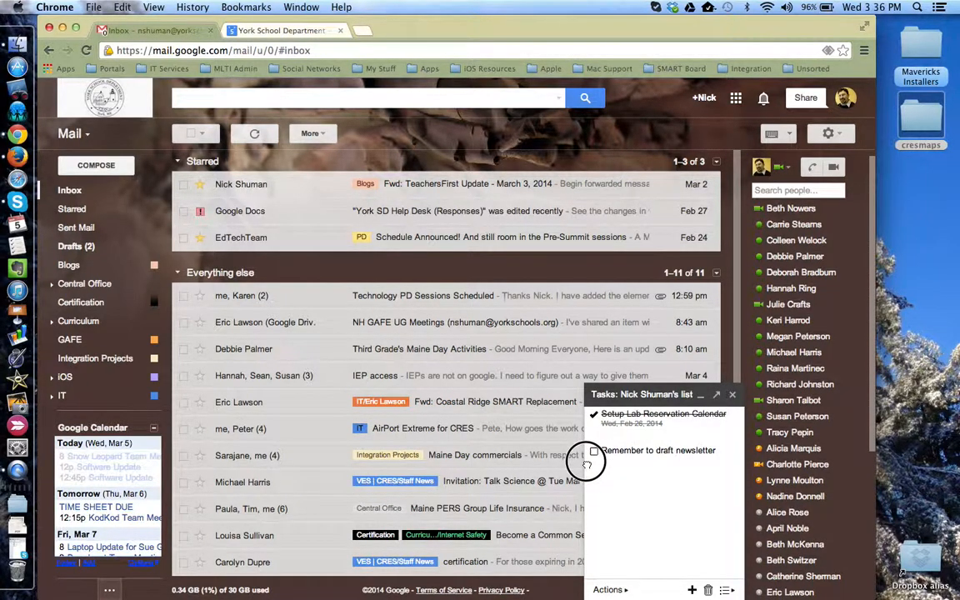
left_click(658, 450)
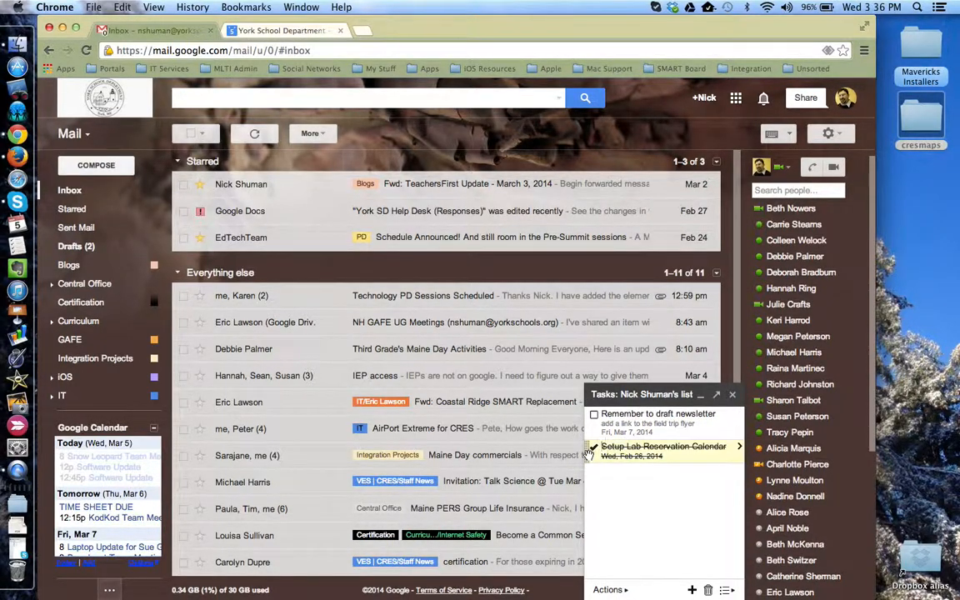
left_click(594, 446)
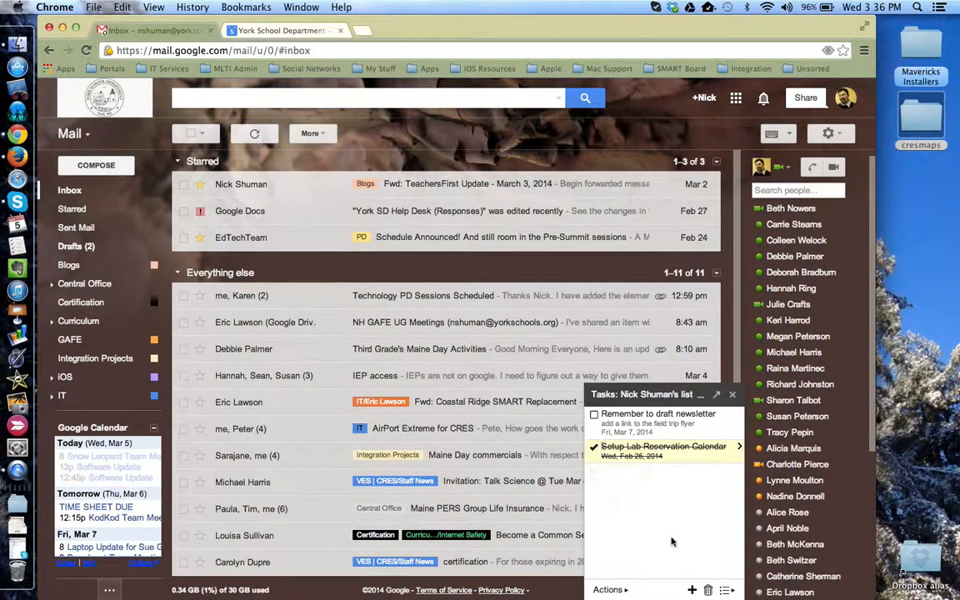
mouse_move(609, 590)
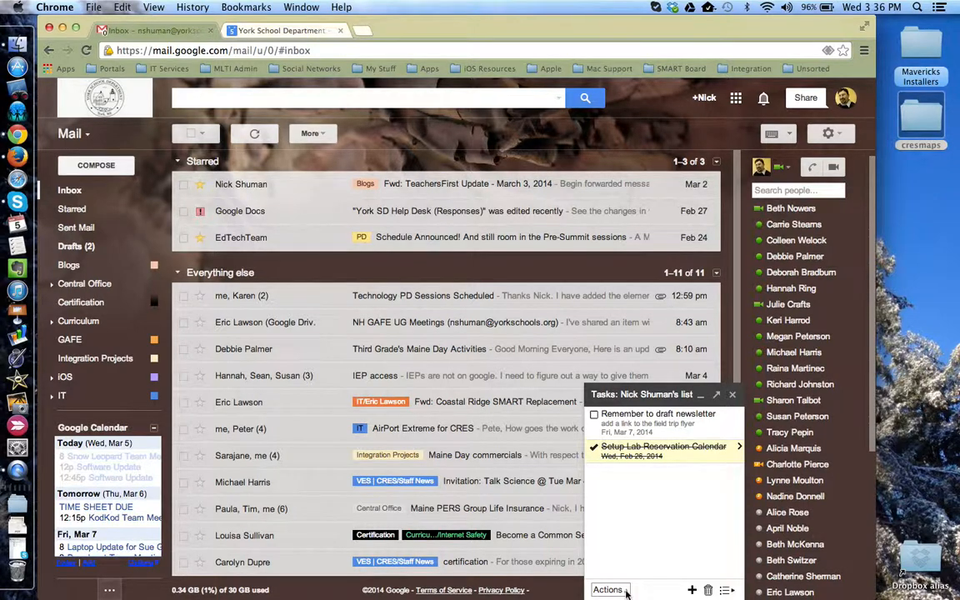
Show the task actions menu with indent, move up, print and clear completed options
left_click(608, 590)
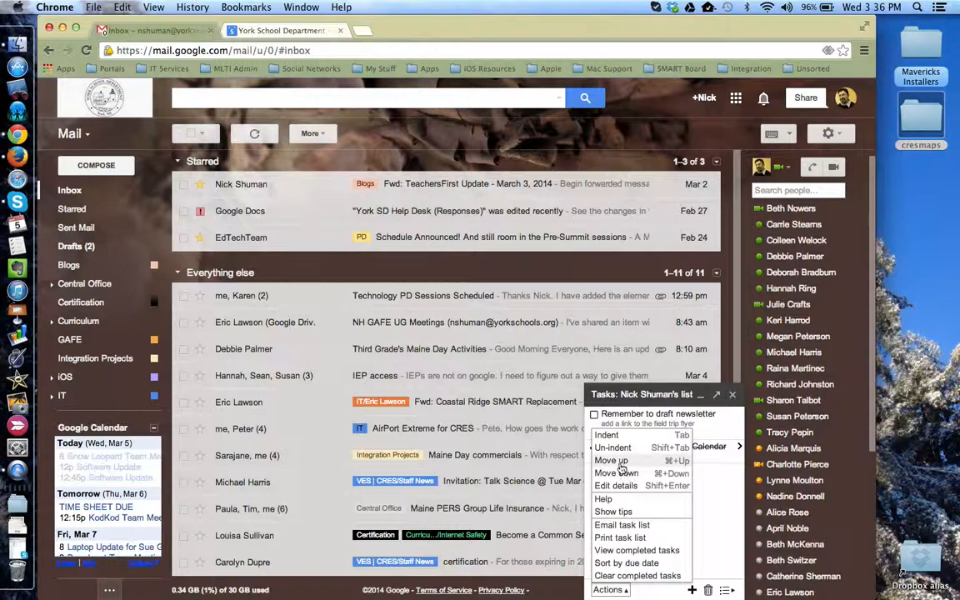
mouse_move(617, 485)
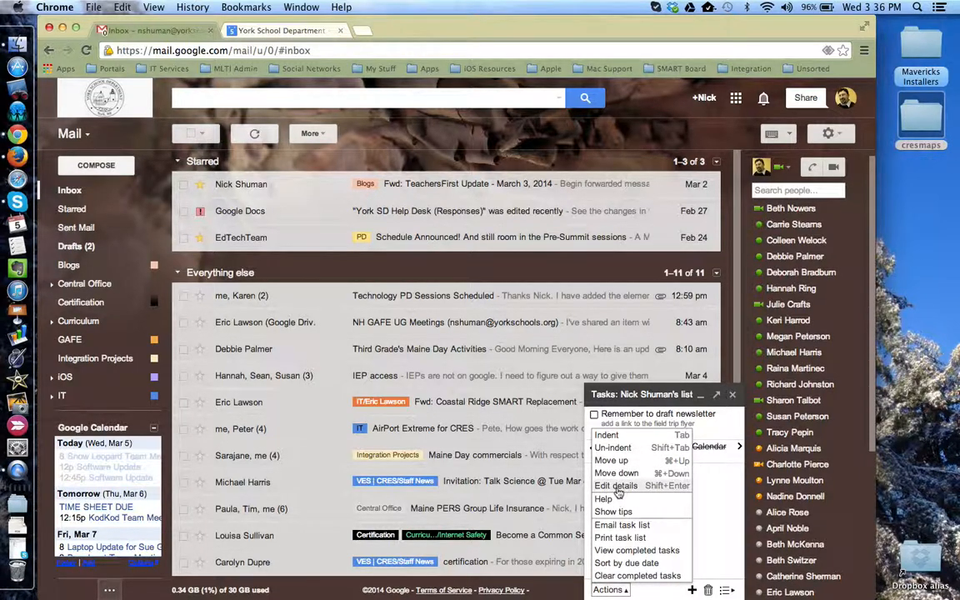
mouse_move(606, 435)
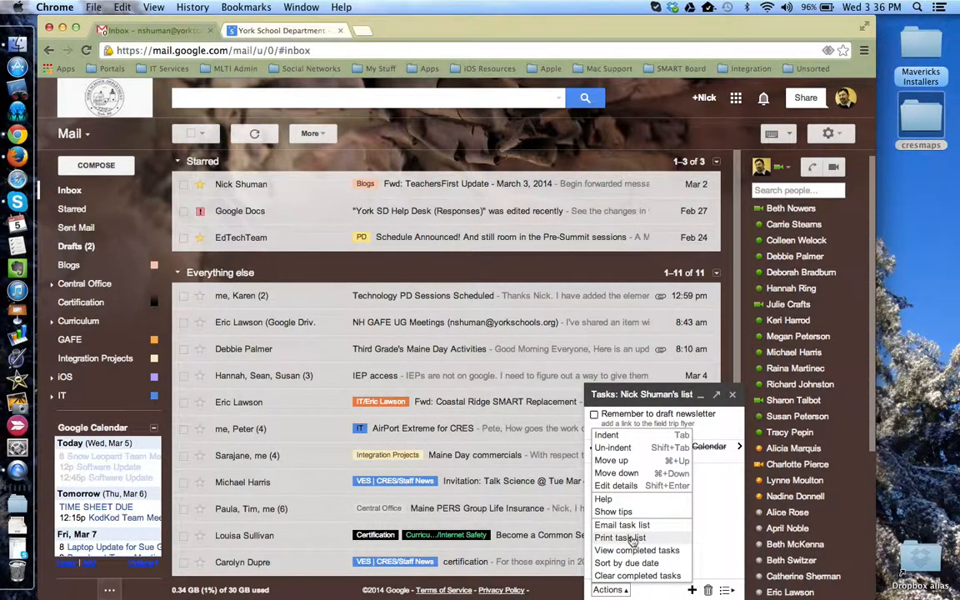
mouse_move(653, 577)
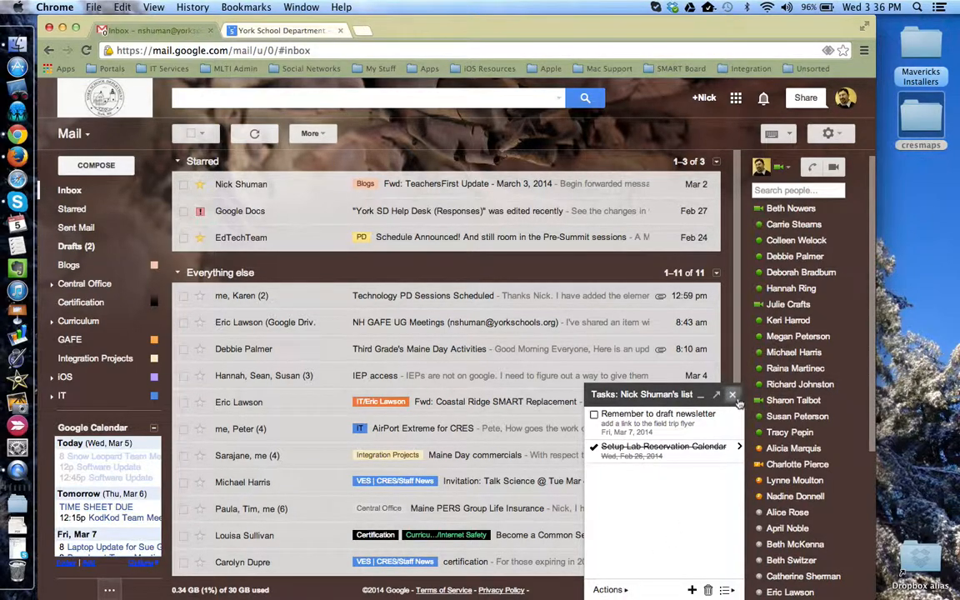
left_click(733, 394)
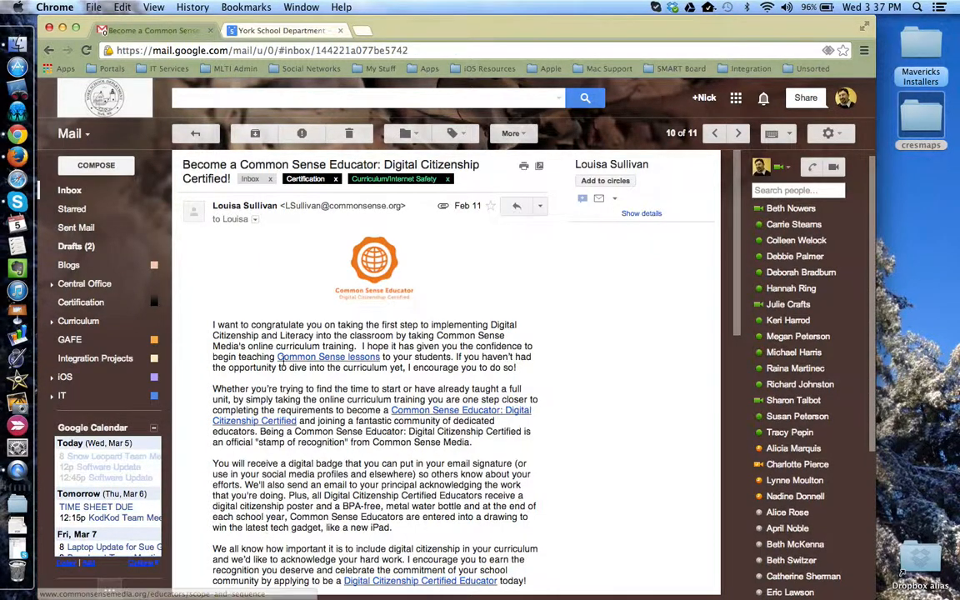
left_click(512, 133)
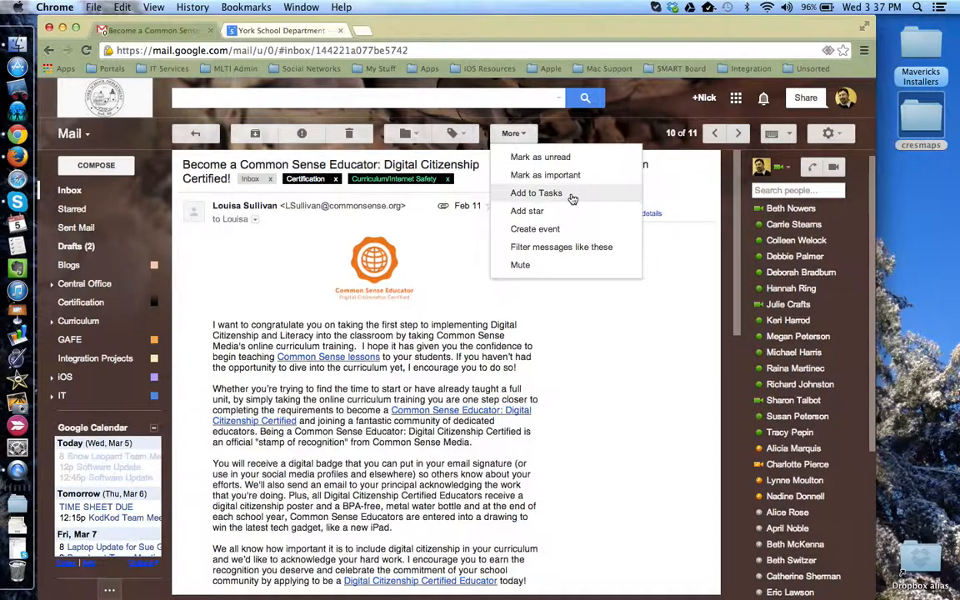
left_click(536, 194)
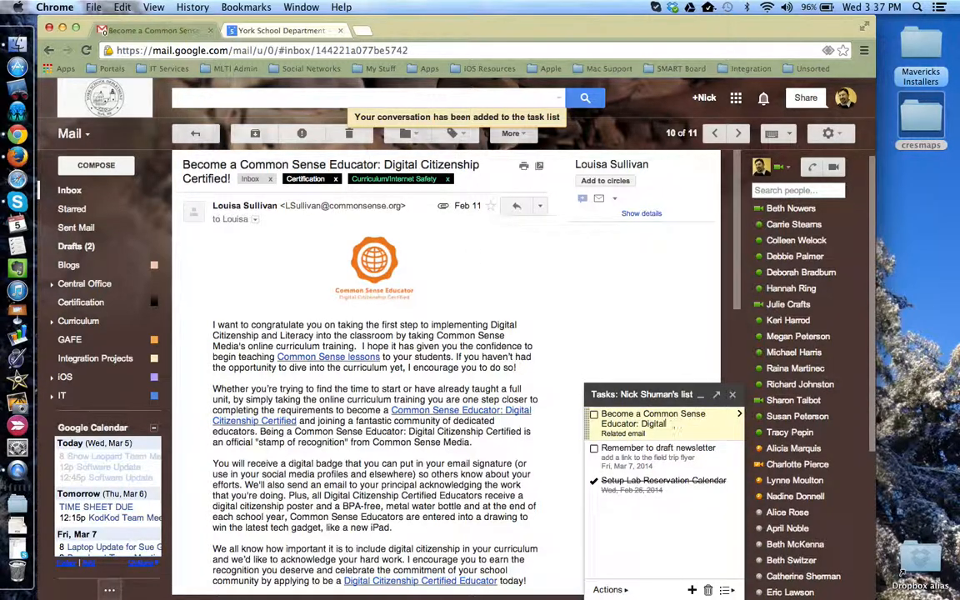
Shorten the email task to 'Become a Common Sense Educator' and set it due Fri, Mar 7, 2014
left_click(658, 423)
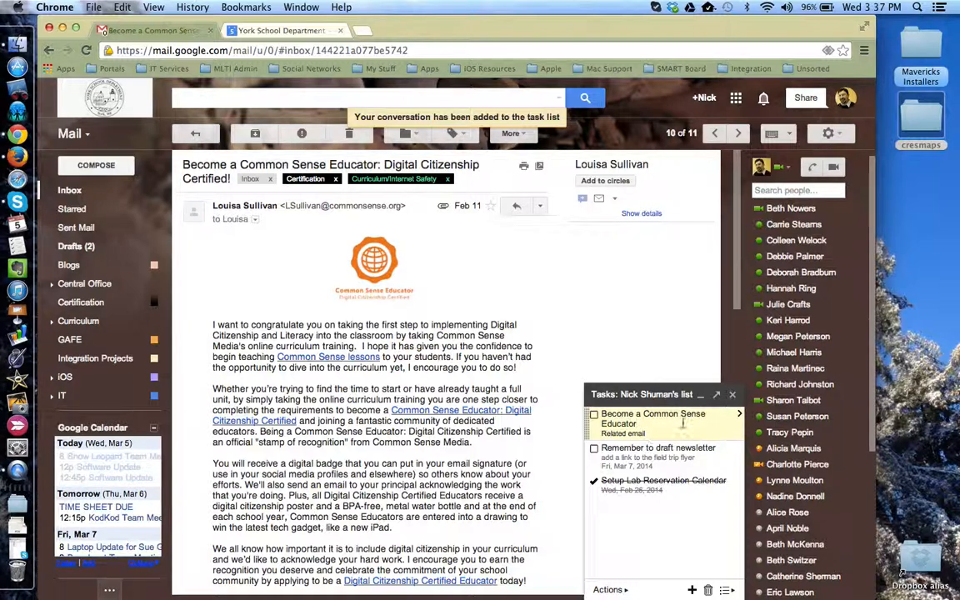
left_click(739, 413)
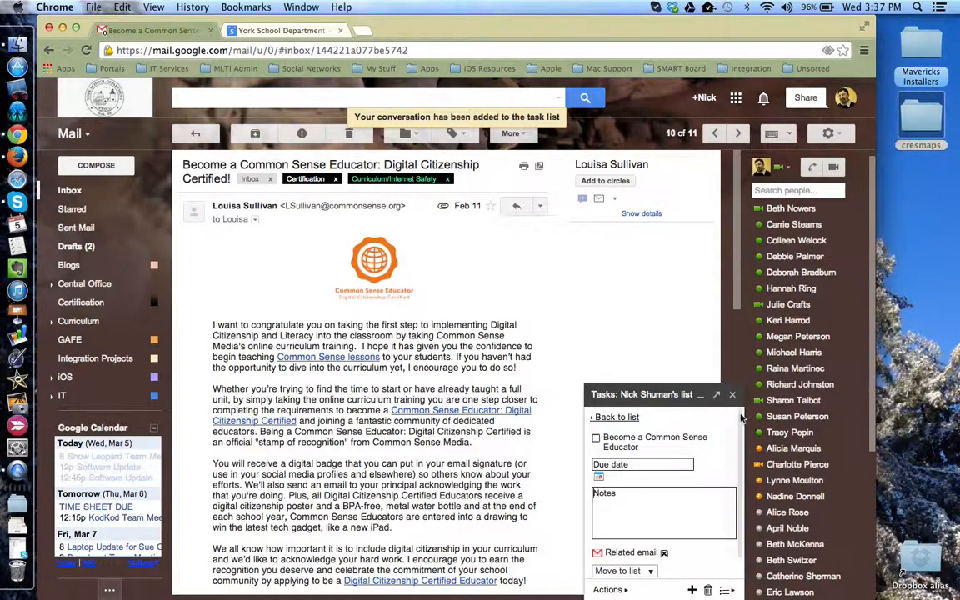
left_click(641, 463)
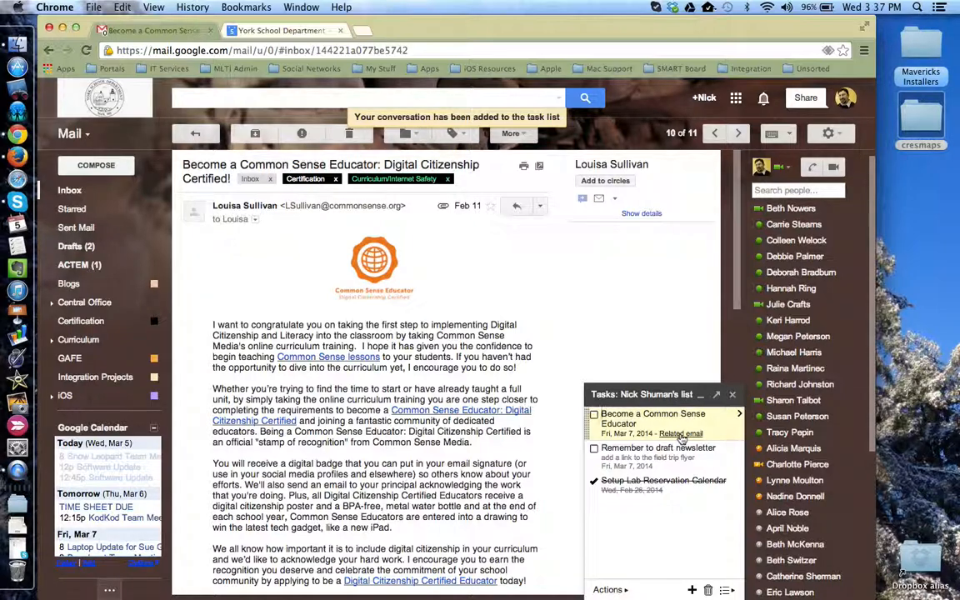
Switch over to Google Calendar showing the March 2–8 week
left_click(280, 30)
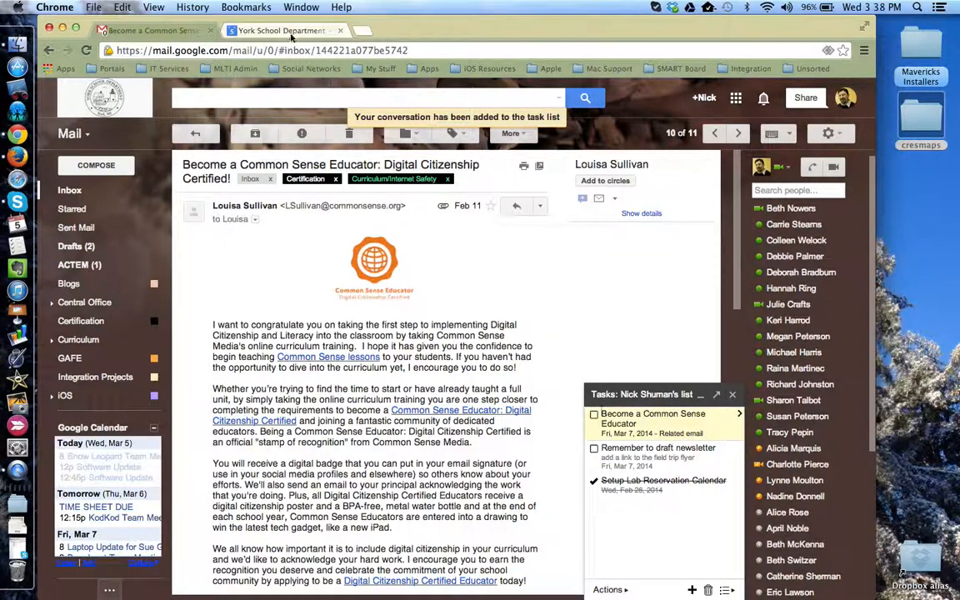
left_click(280, 30)
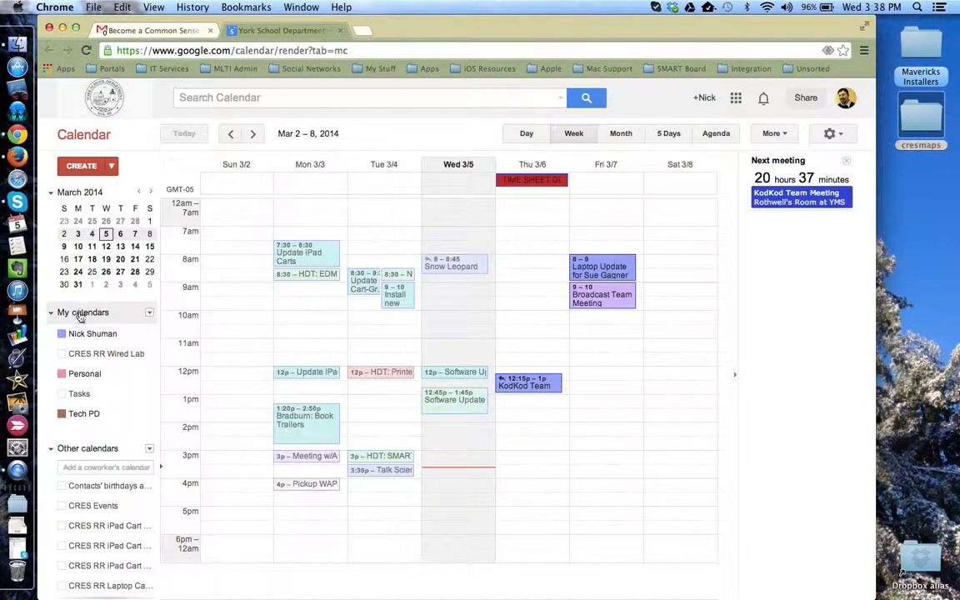
mouse_move(83, 373)
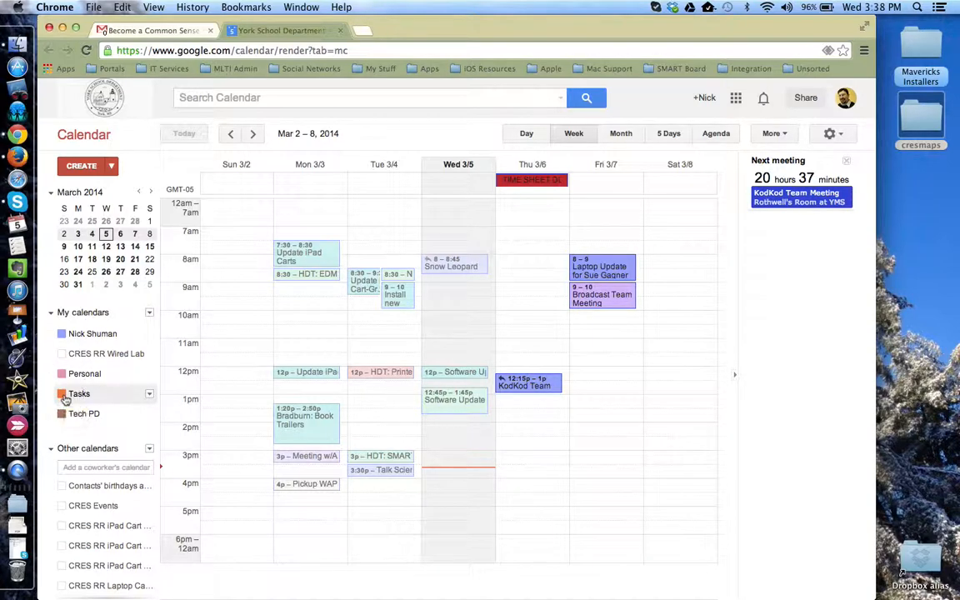
Enable the Tasks calendar so both tasks show on March 7, then mark the newsletter task complete
left_click(62, 393)
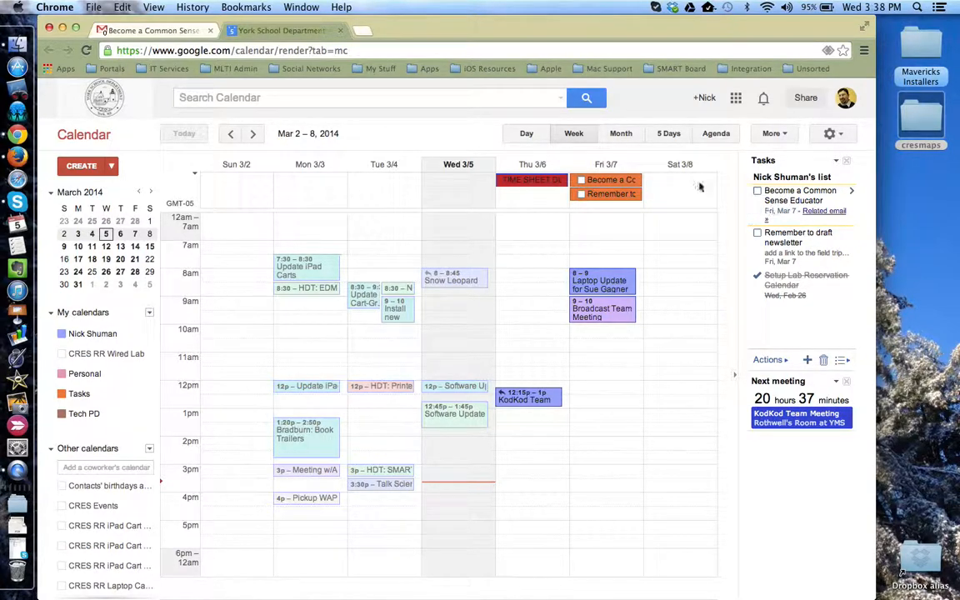
mouse_move(587, 227)
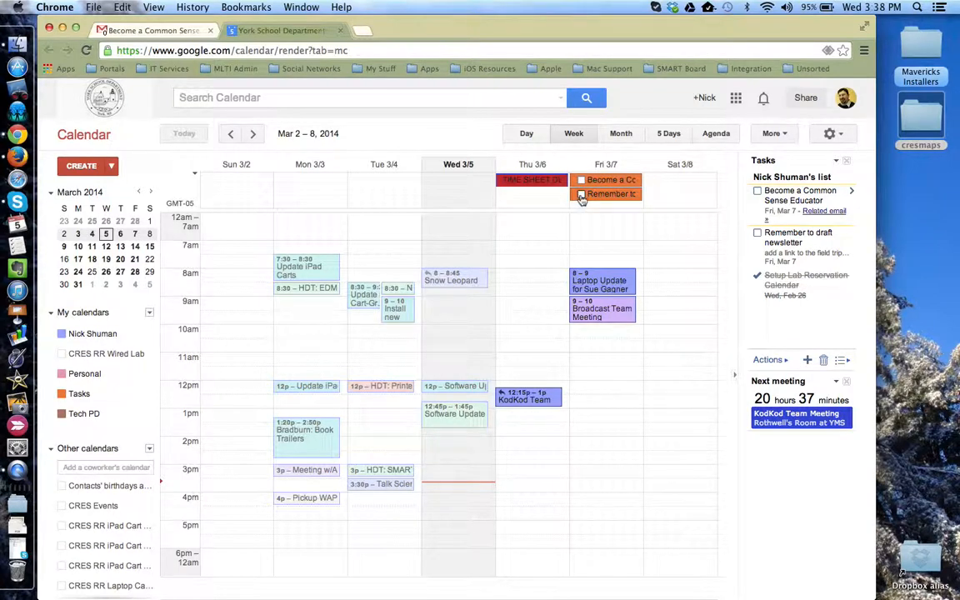
left_click(757, 233)
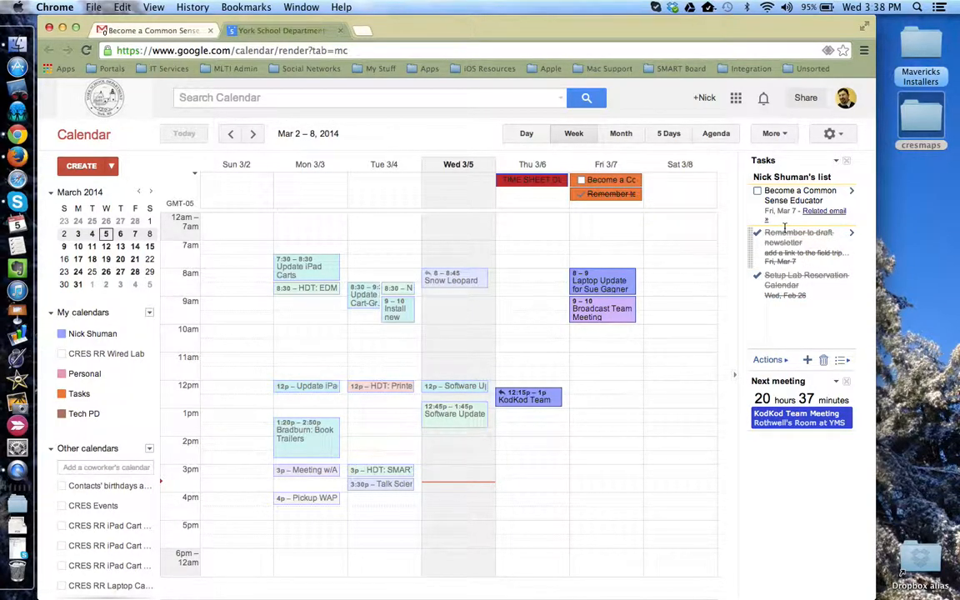
left_click(756, 190)
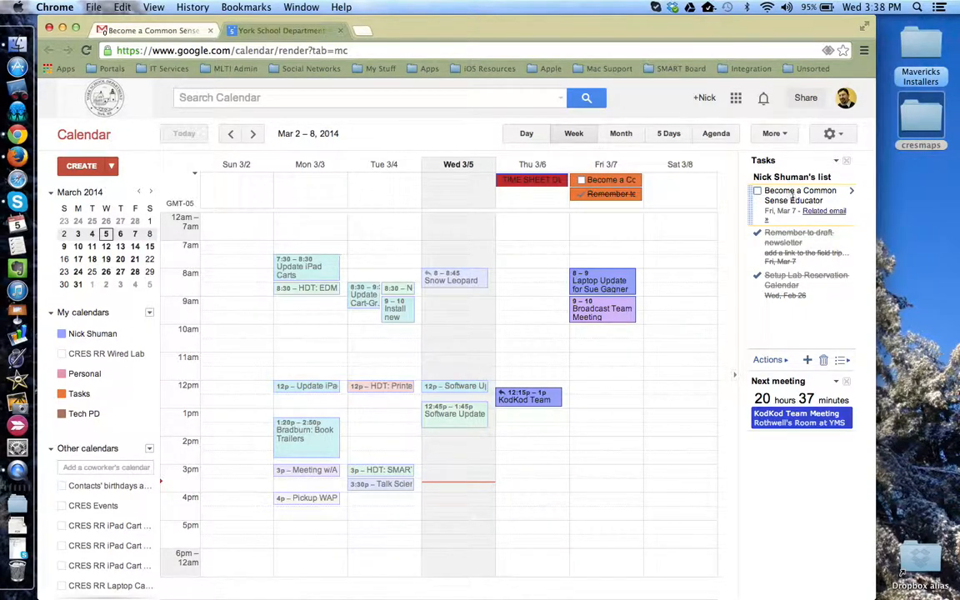
mouse_move(823, 210)
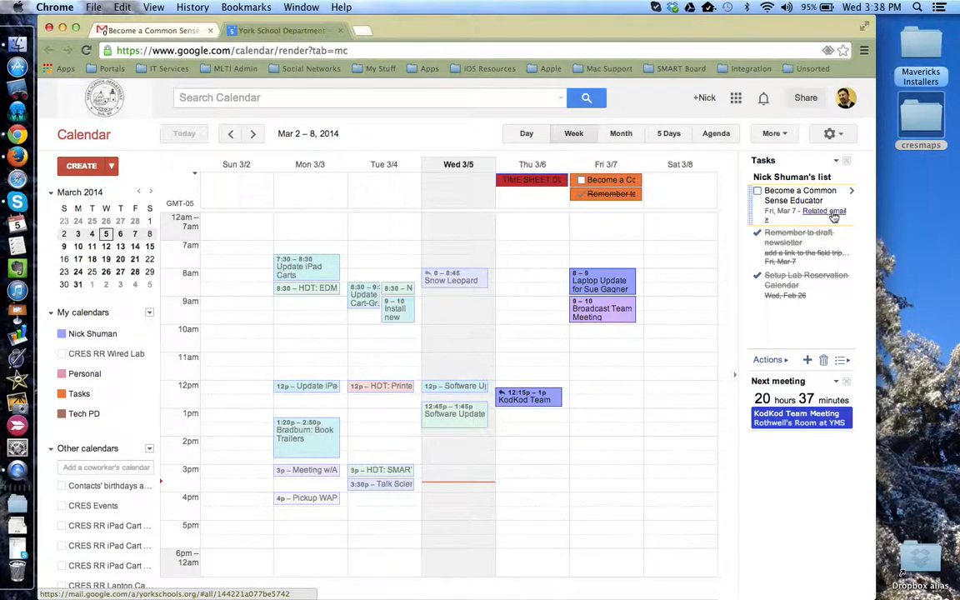
Follow the task's Related email link to reopen the Common Sense Educator message in Gmail
left_click(830, 210)
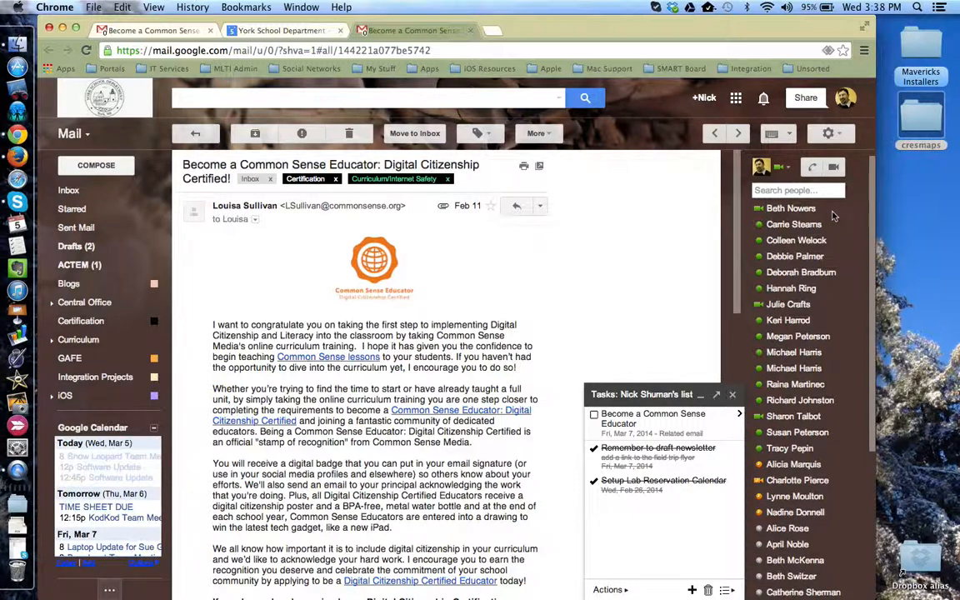
scroll("down", 3)
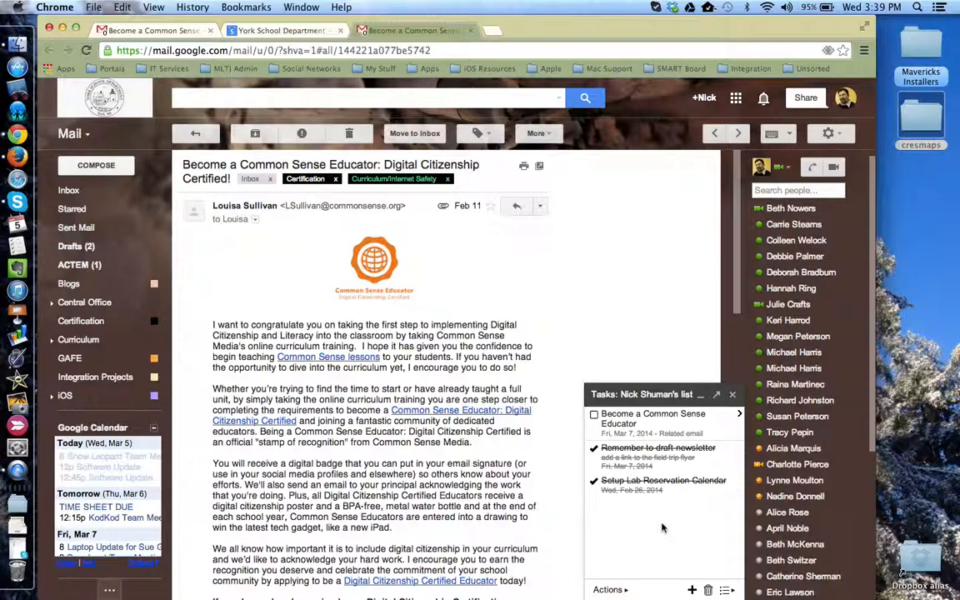
mouse_move(343, 276)
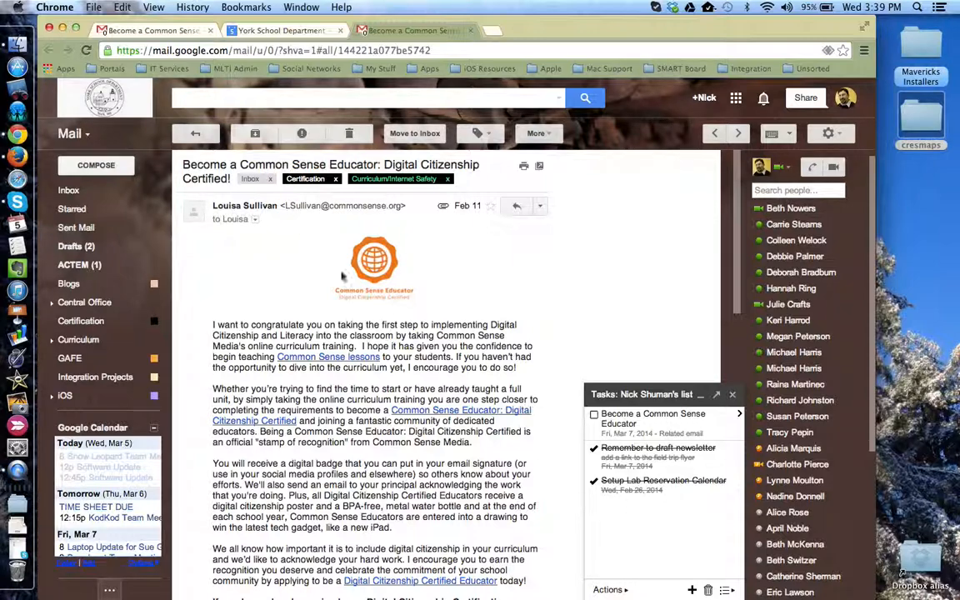